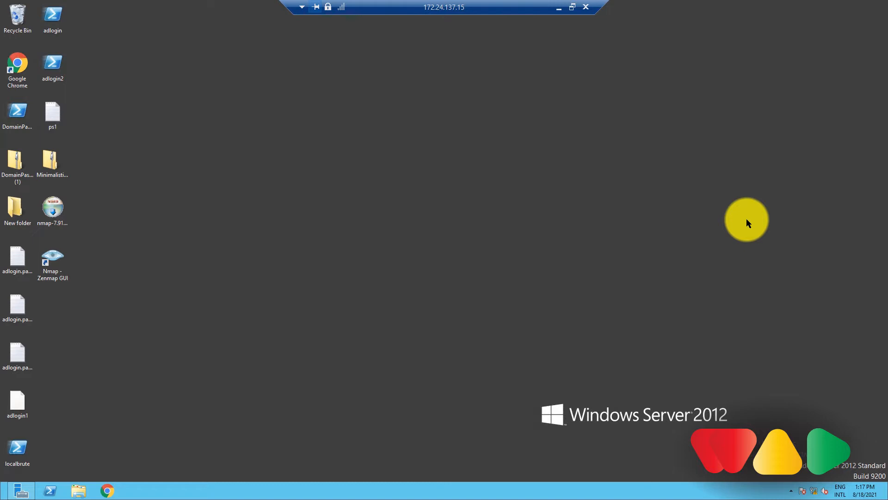
mouse_move(64, 442)
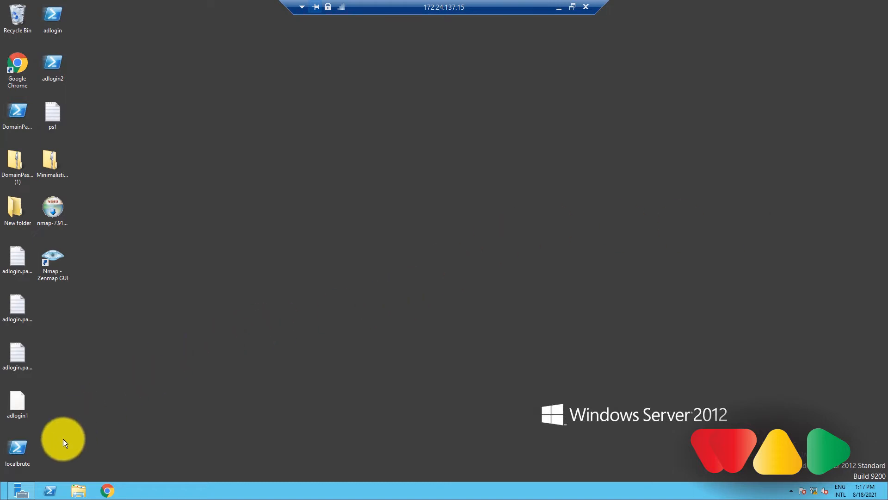
mouse_move(38, 469)
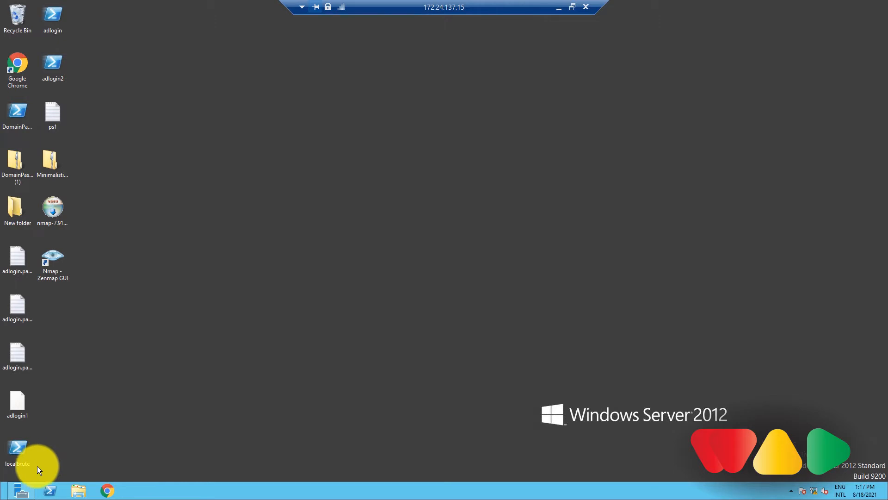
mouse_move(24, 486)
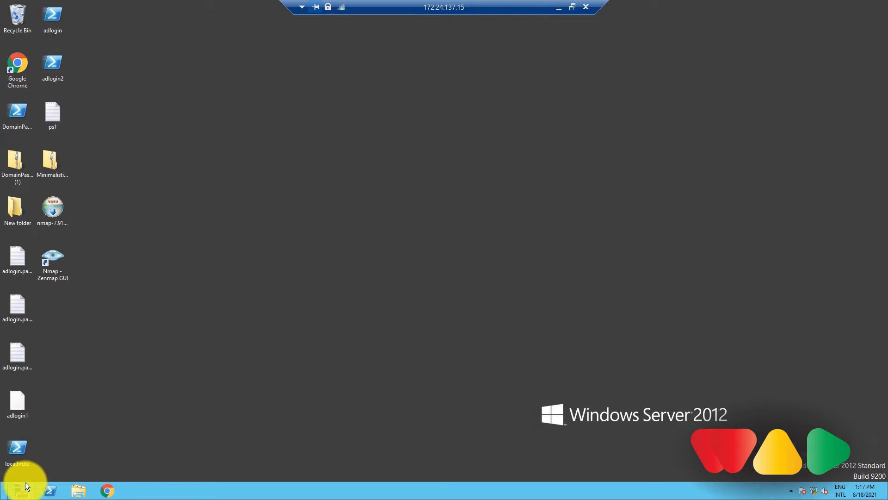
Launch Active Directory Users and Computers from Server Manager's Tools menu.
left_click(21, 490)
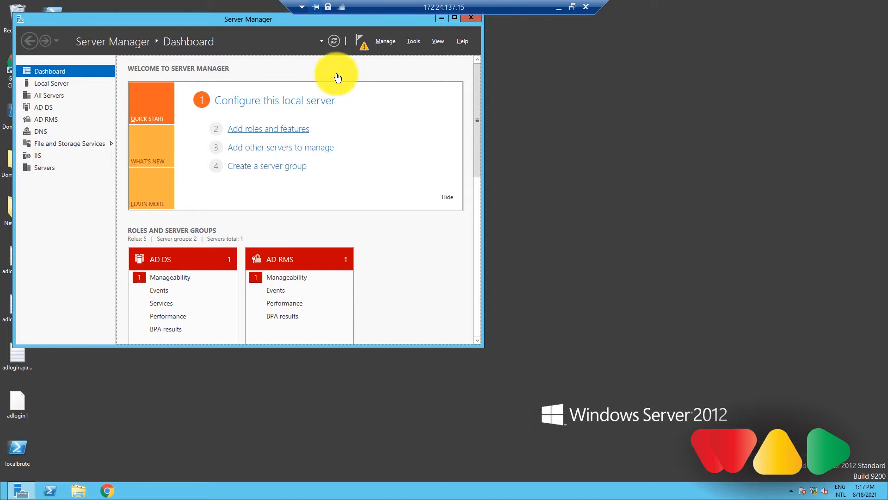
left_click(413, 41)
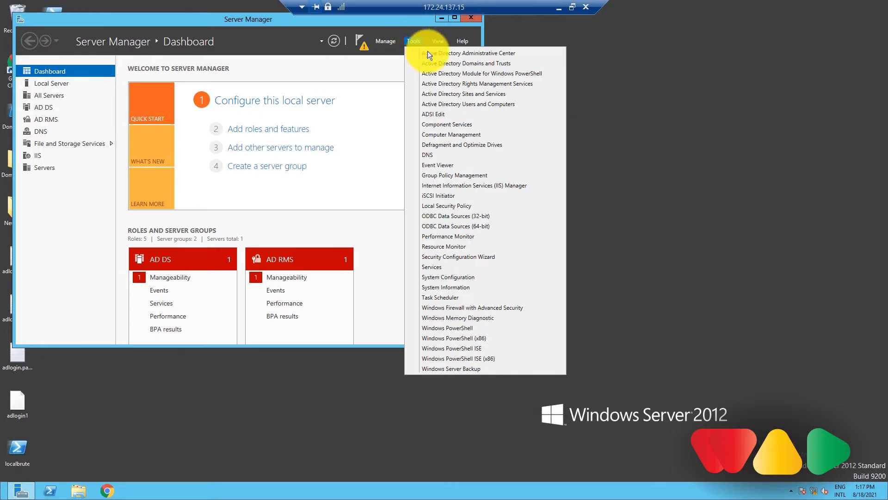
mouse_move(468, 104)
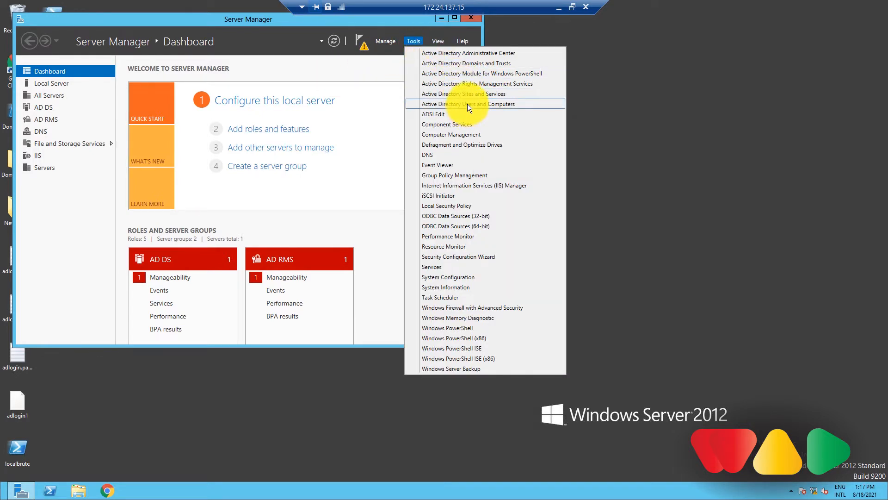
left_click(468, 103)
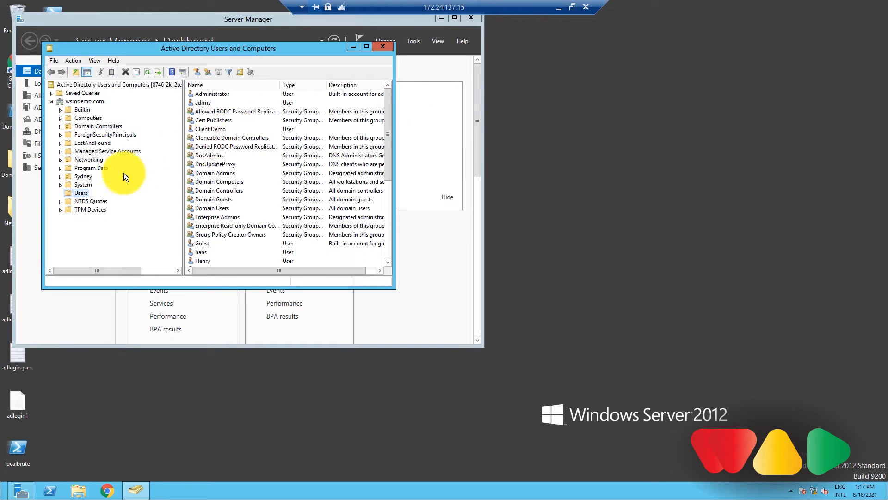
mouse_move(208, 234)
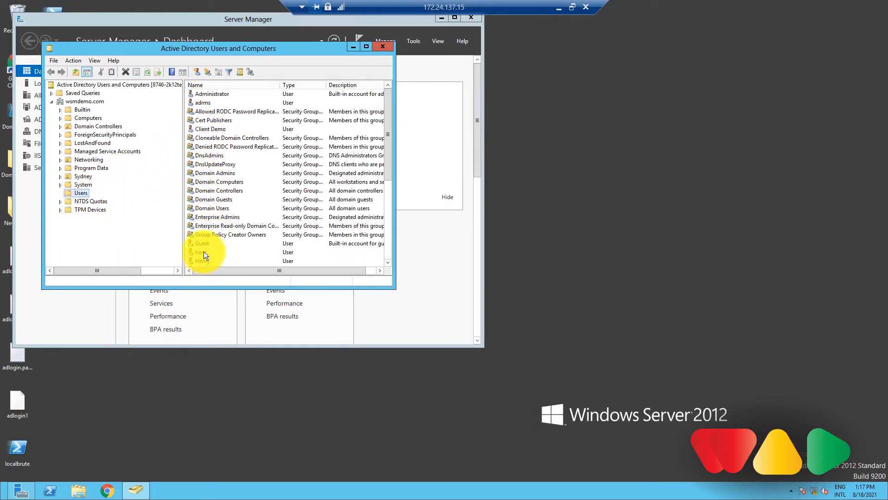
right_click(201, 251)
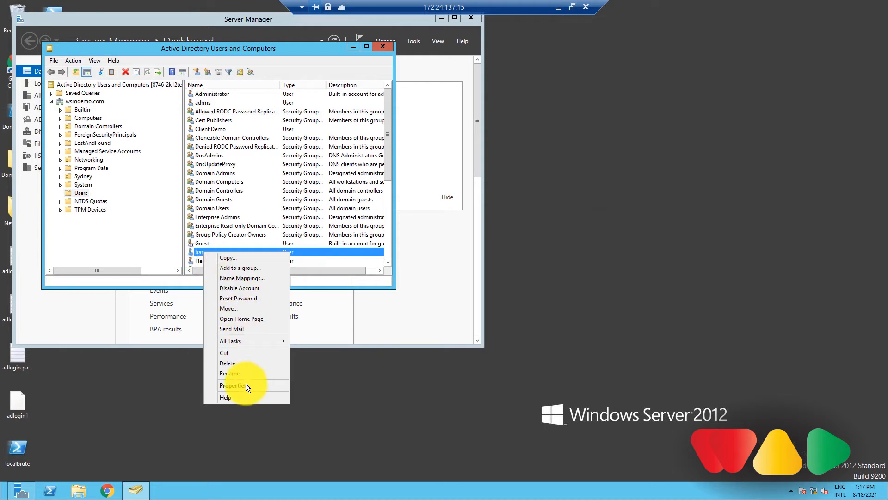
left_click(231, 385)
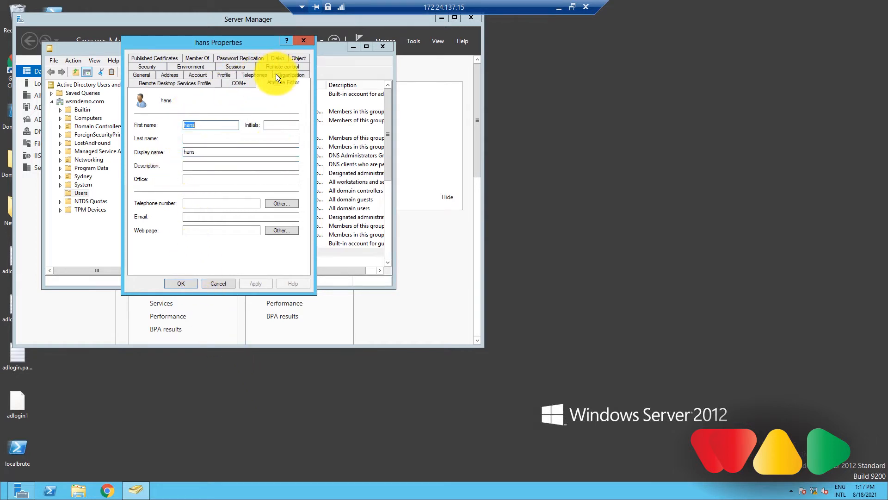
left_click(291, 75)
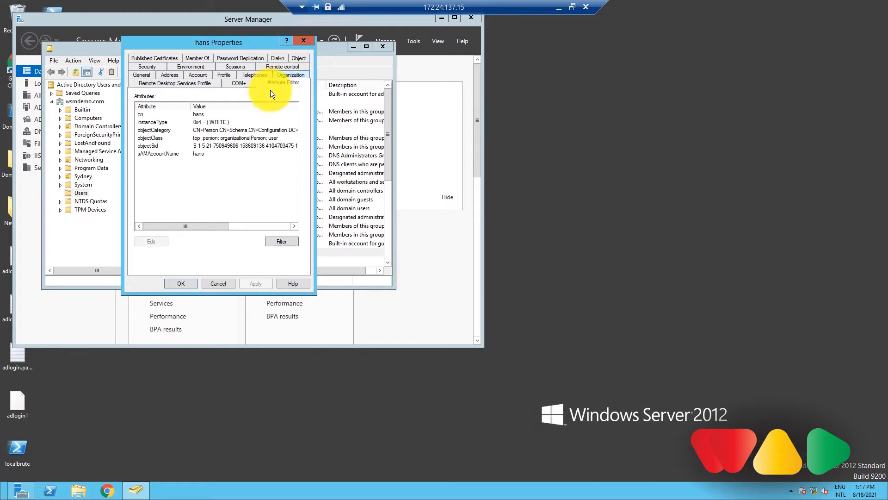
left_click(282, 240)
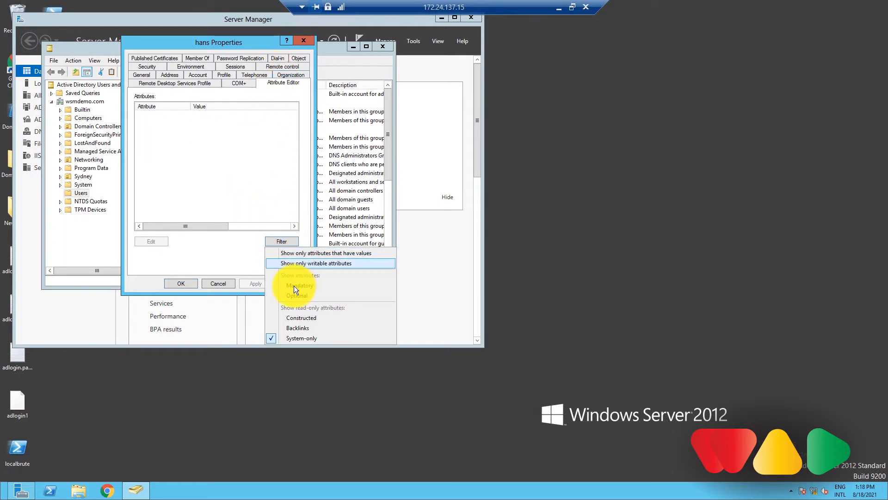
mouse_move(299, 285)
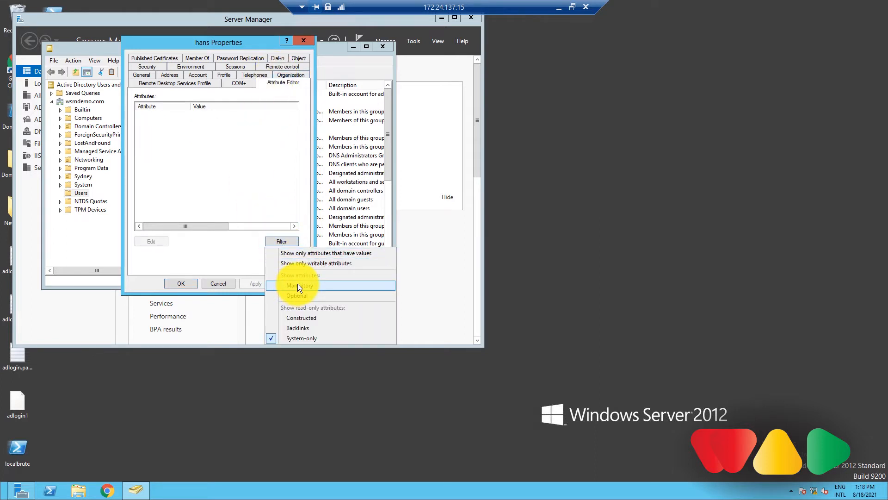
left_click(301, 285)
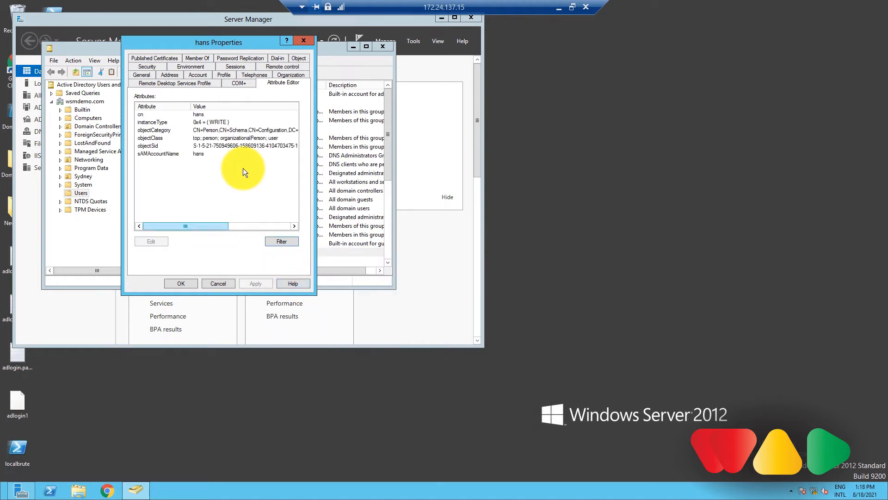
mouse_move(278, 102)
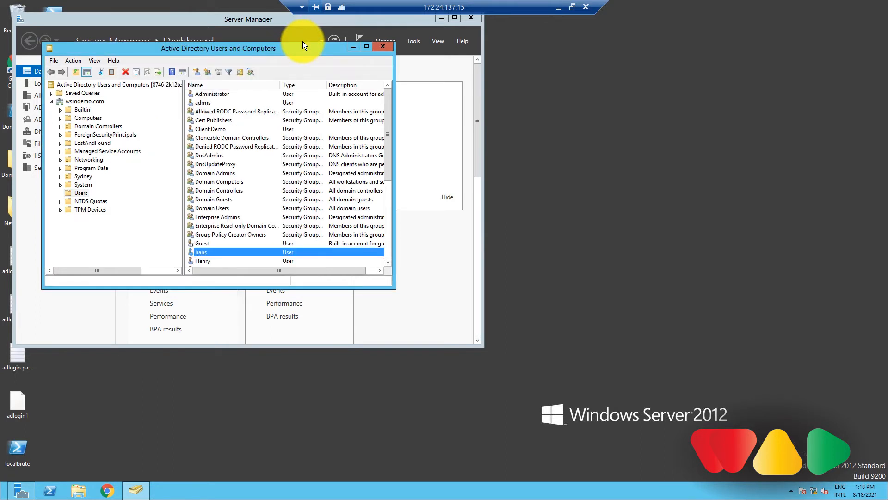
mouse_move(266, 158)
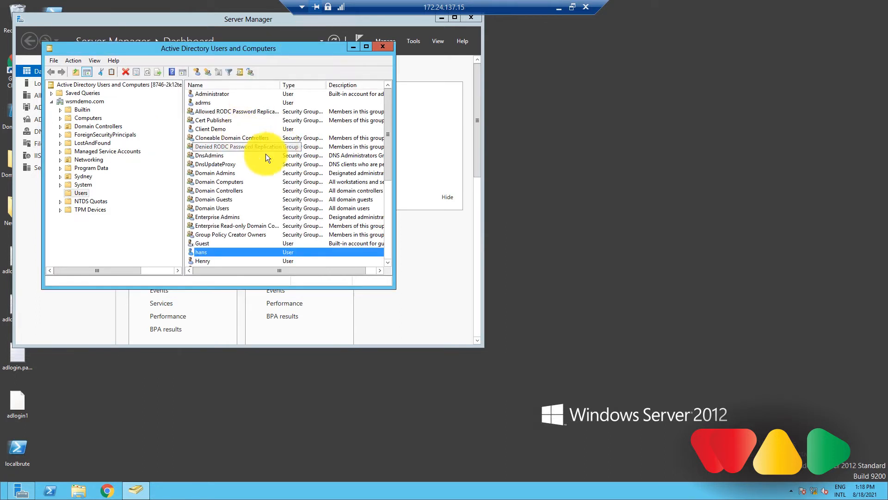
mouse_move(125, 206)
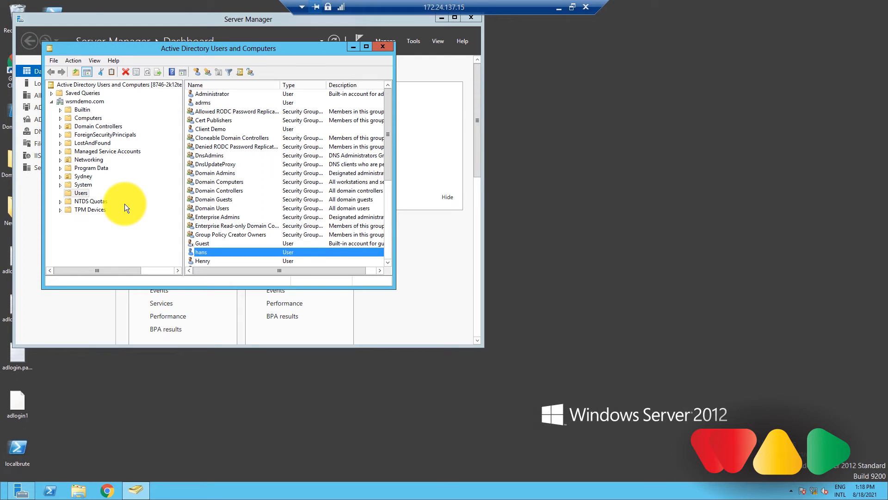
Start creating a new user object under the wsmdemo.com domain.
right_click(85, 101)
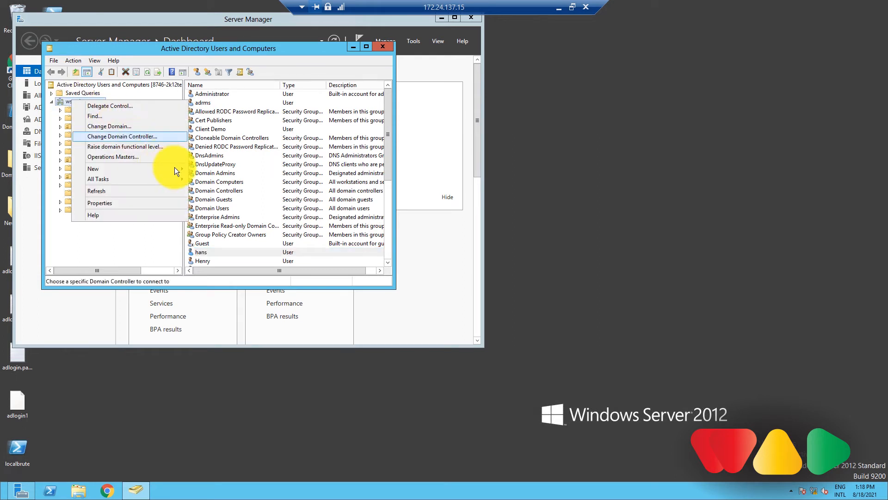
left_click(93, 168)
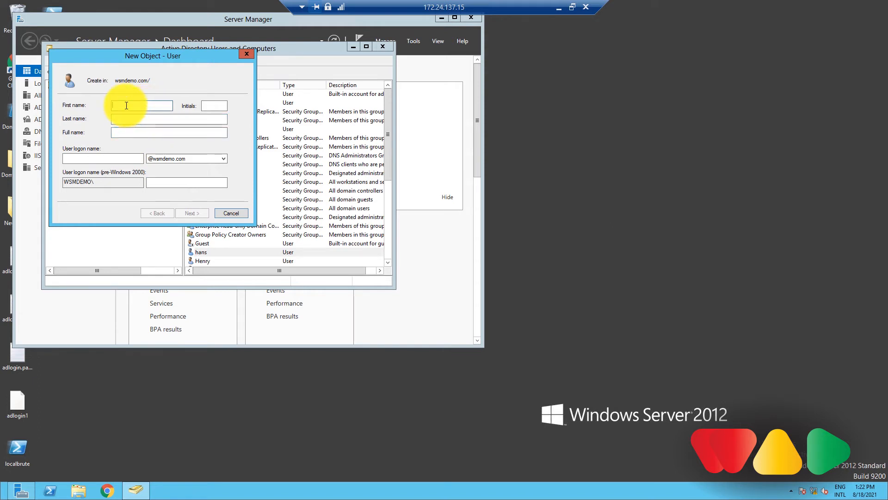
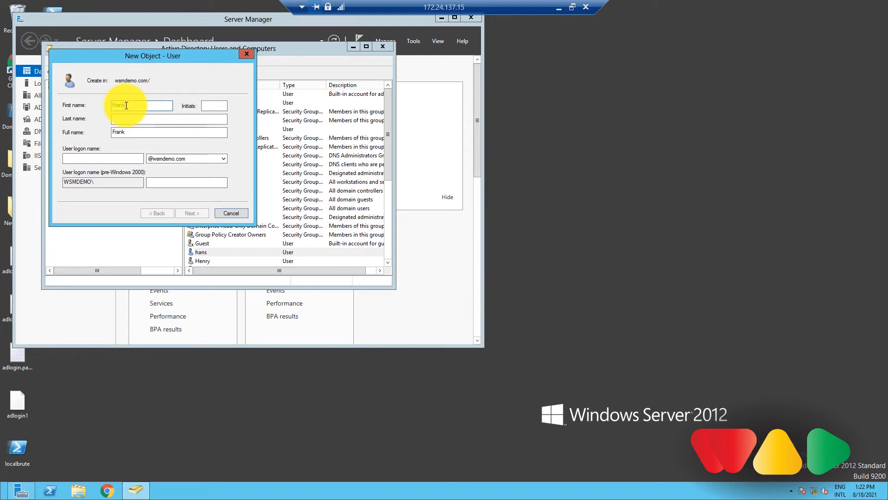
left_click(168, 118)
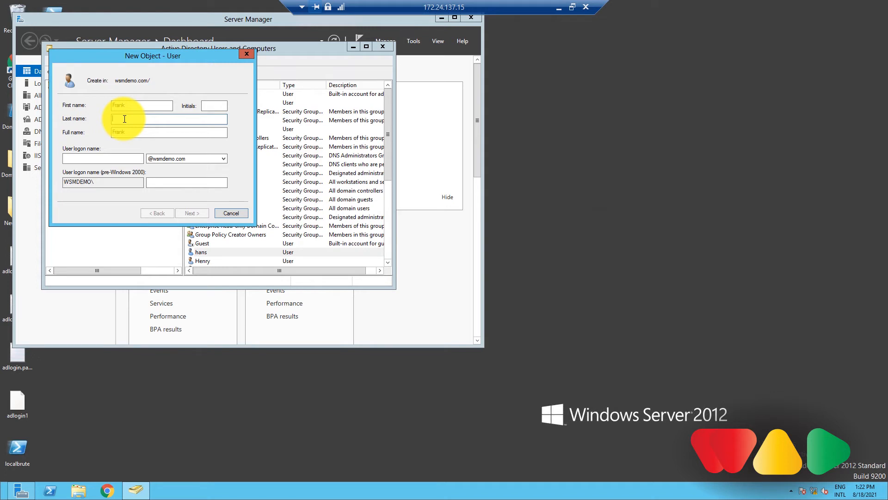
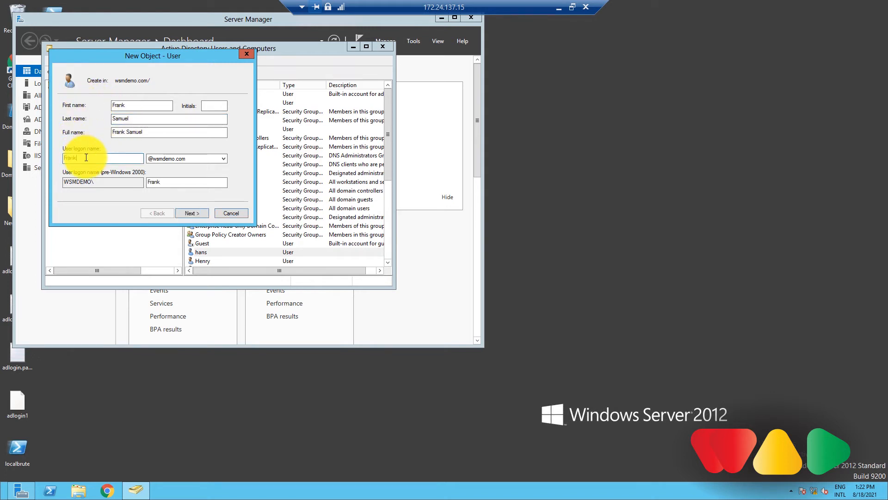
type("samuel")
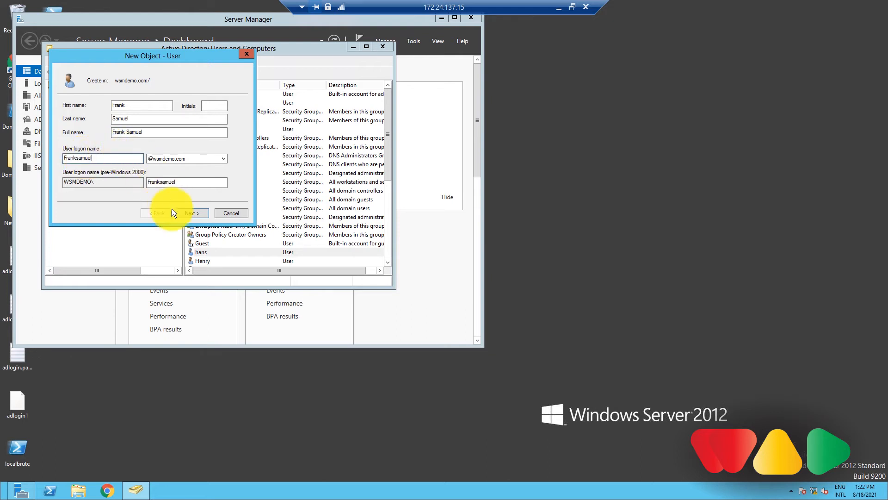
left_click(192, 213)
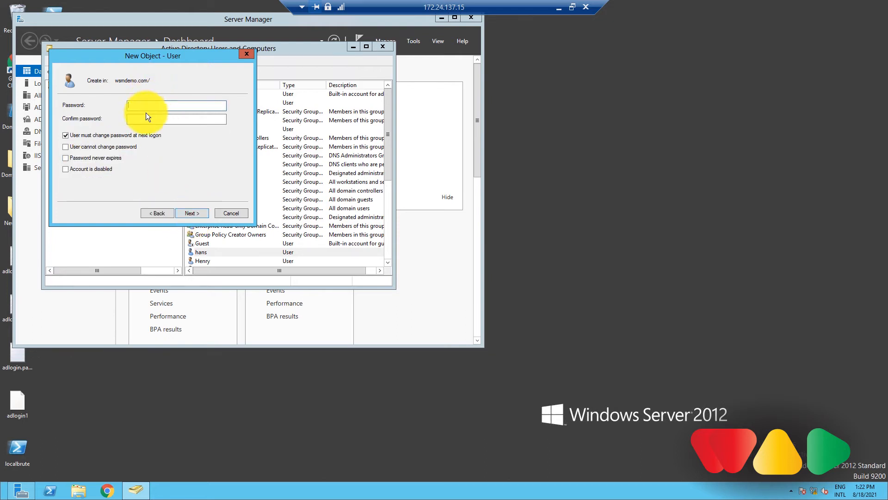
type("password")
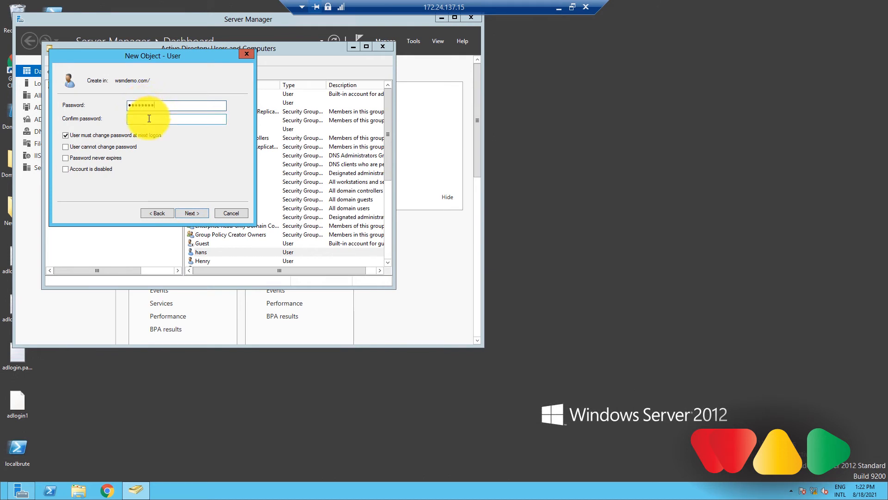
type("password")
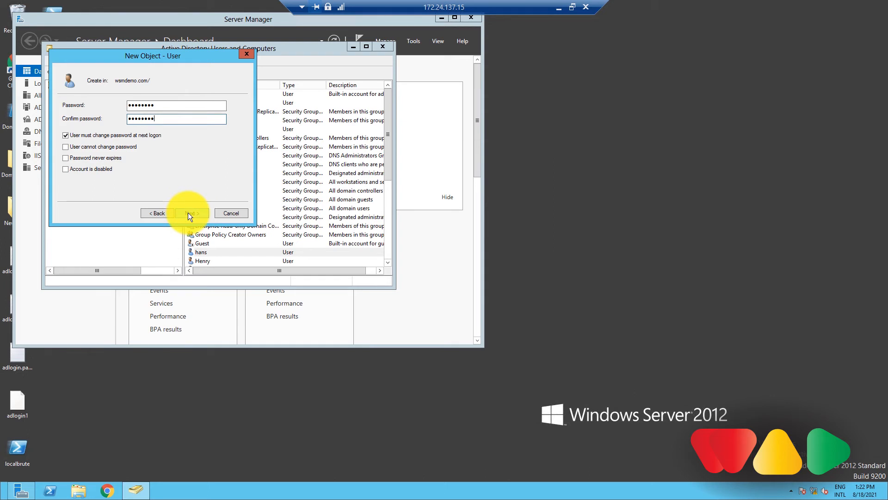
left_click(193, 212)
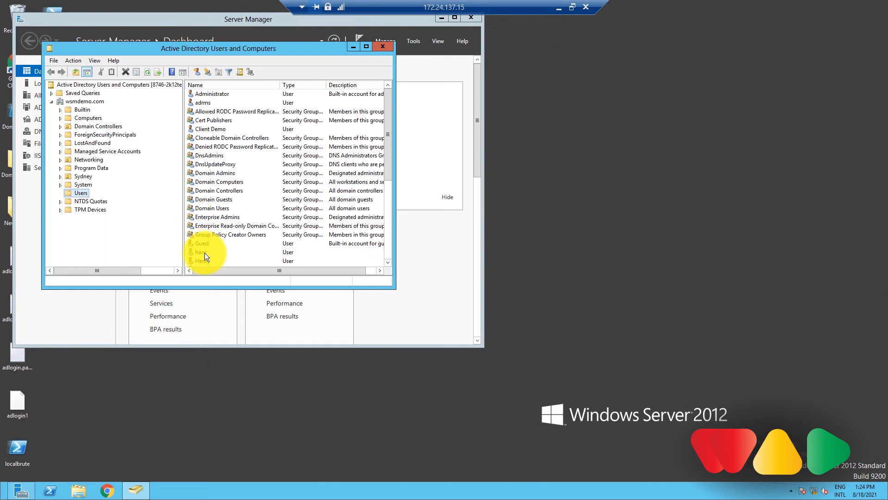
right_click(201, 252)
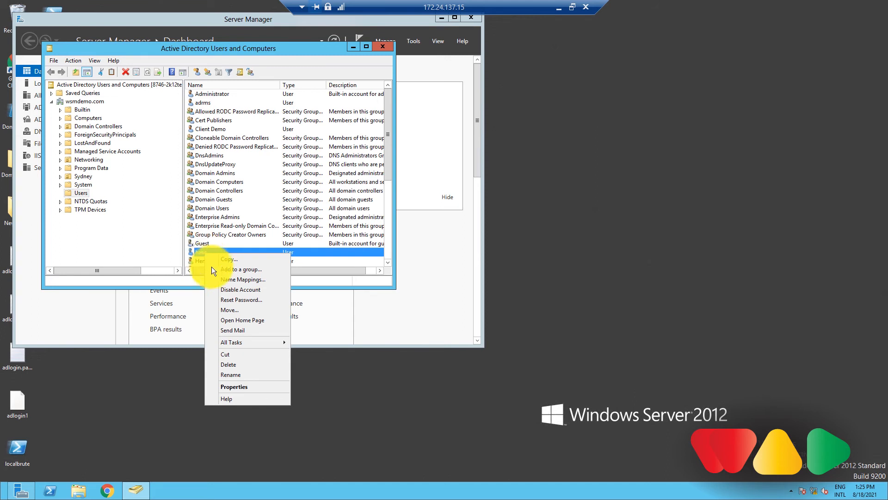
left_click(234, 386)
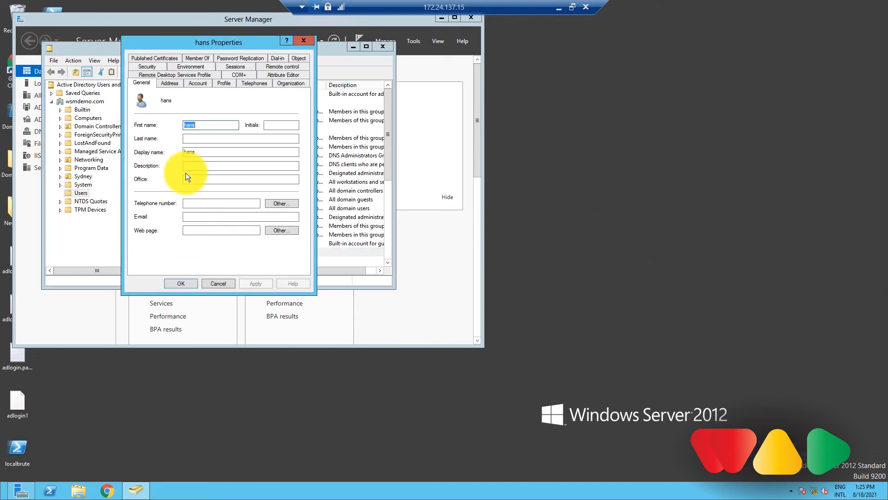
mouse_move(314, 181)
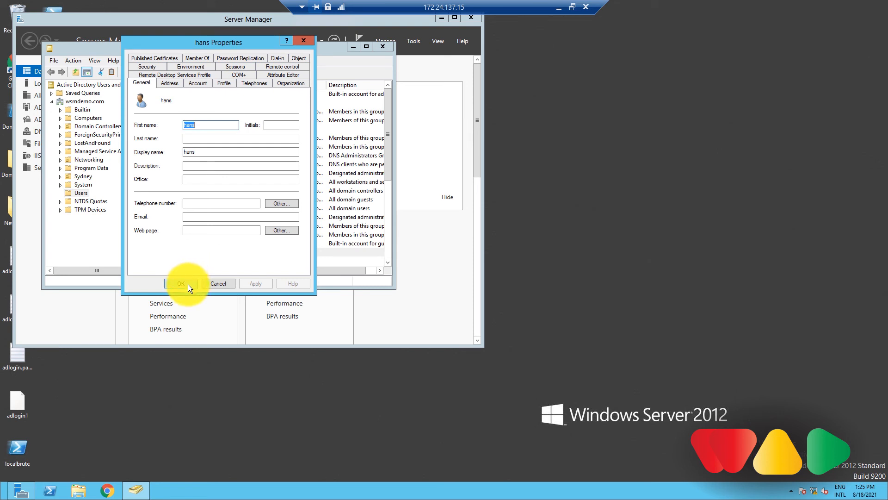
left_click(180, 283)
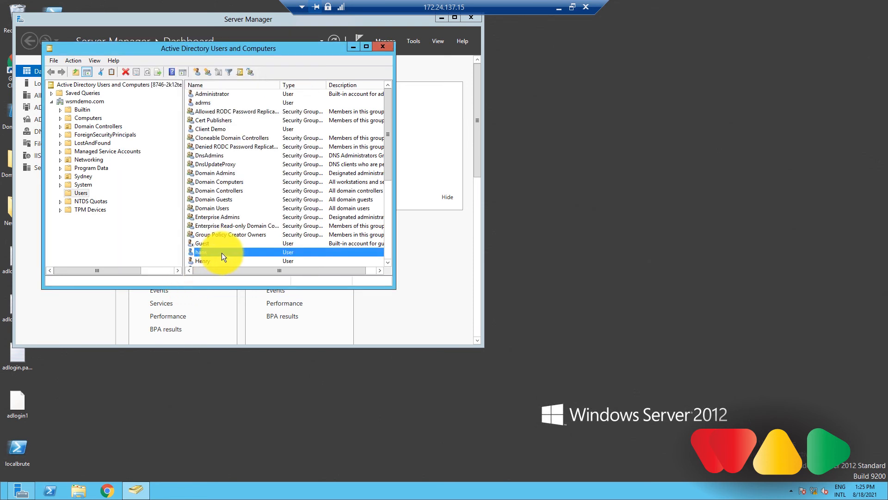
Delete the user hans and confirm the deletion.
right_click(202, 251)
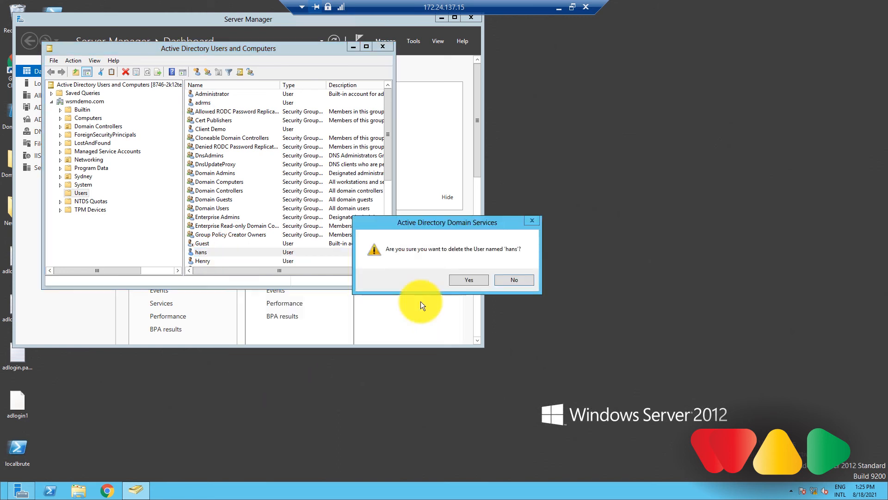
left_click(468, 279)
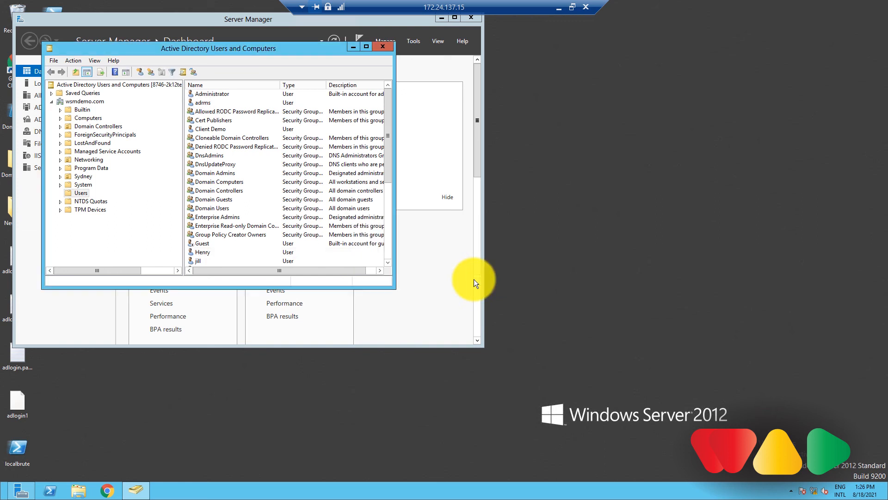
mouse_move(684, 139)
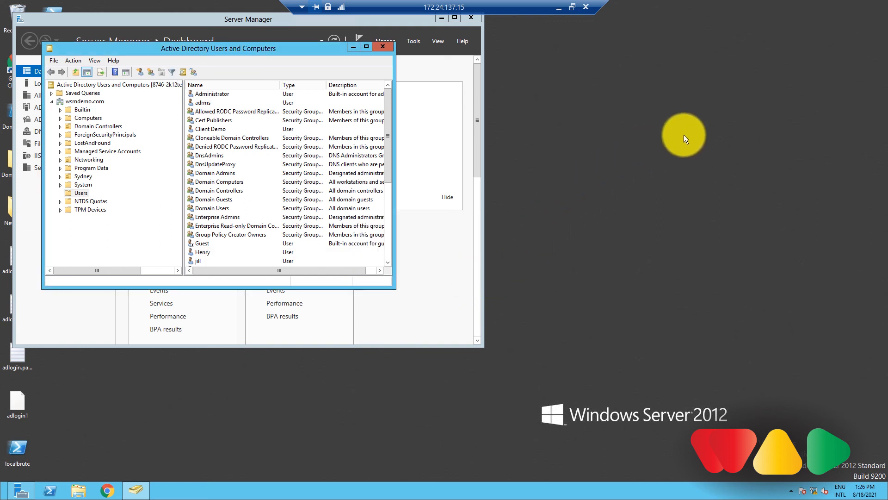
mouse_move(722, 133)
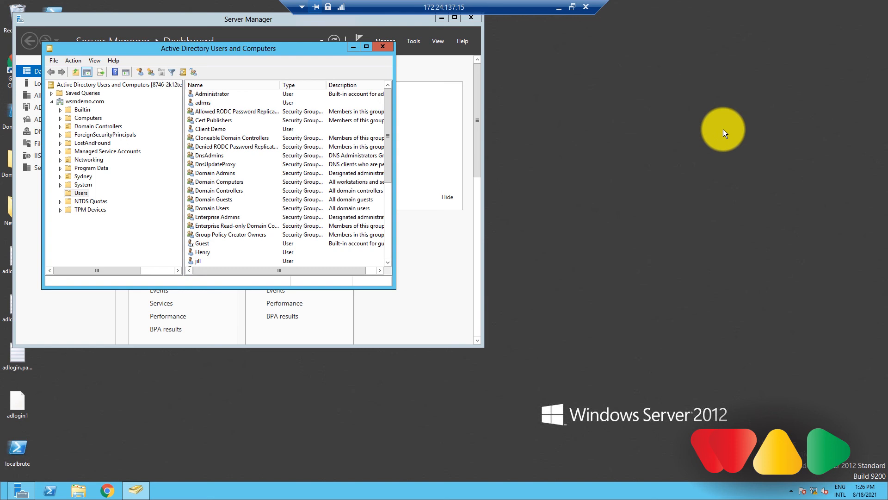